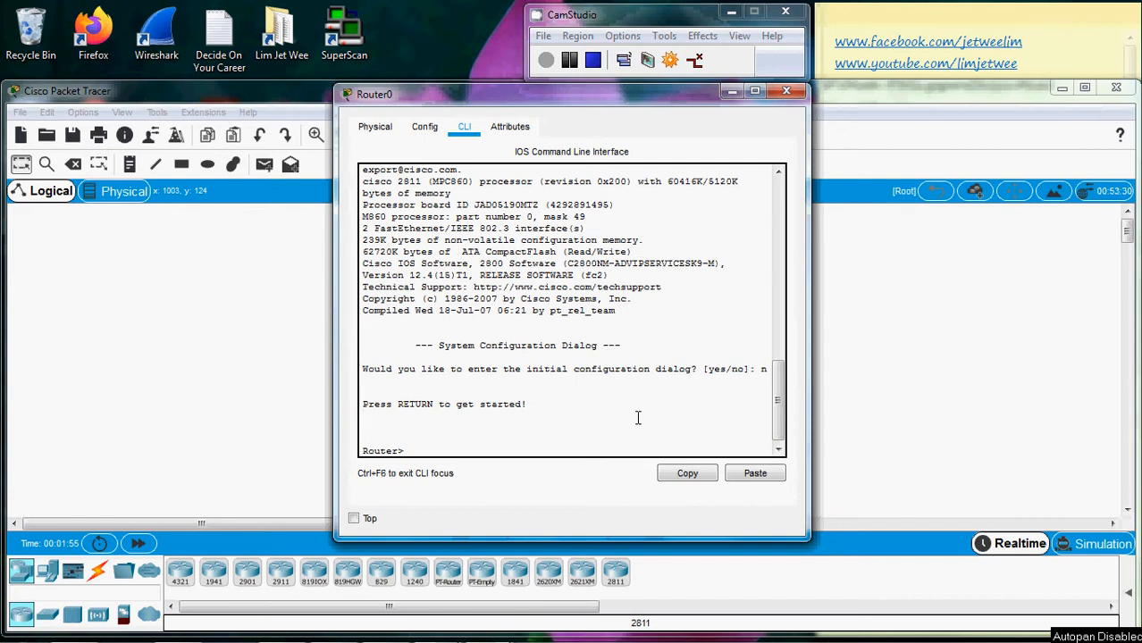
{"action": "mouse_move", "coordinate": [645, 447]}
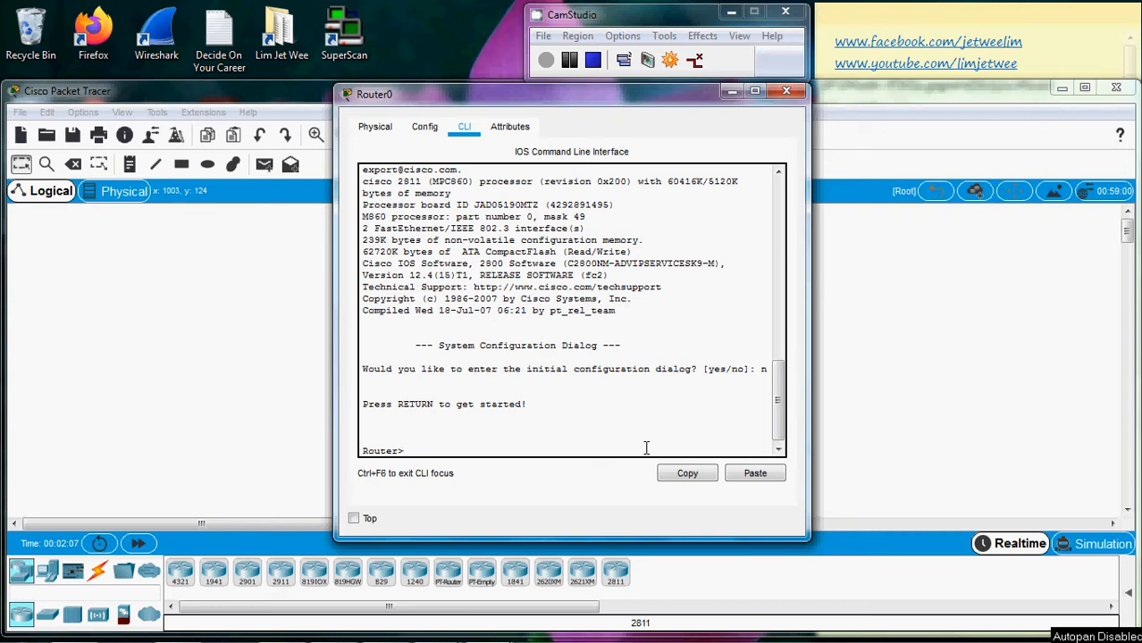
- Enter privileged EXEC mode on Router0 with the en command, reaching the Router# prompt
{"action": "type", "text": "en"}
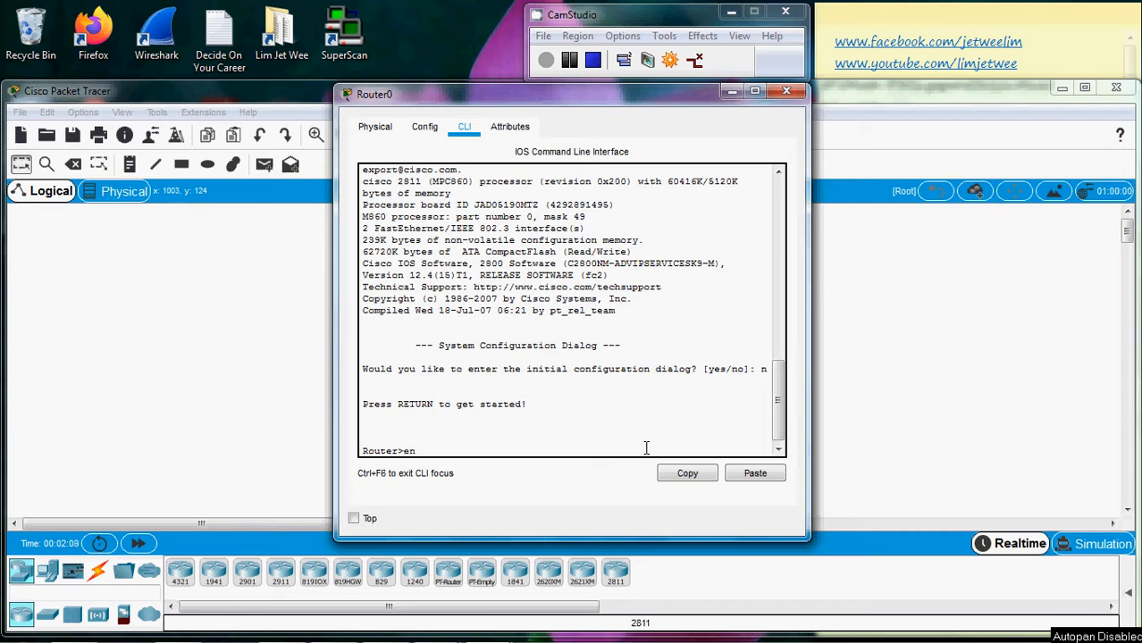
{"action": "key", "text": "Return"}
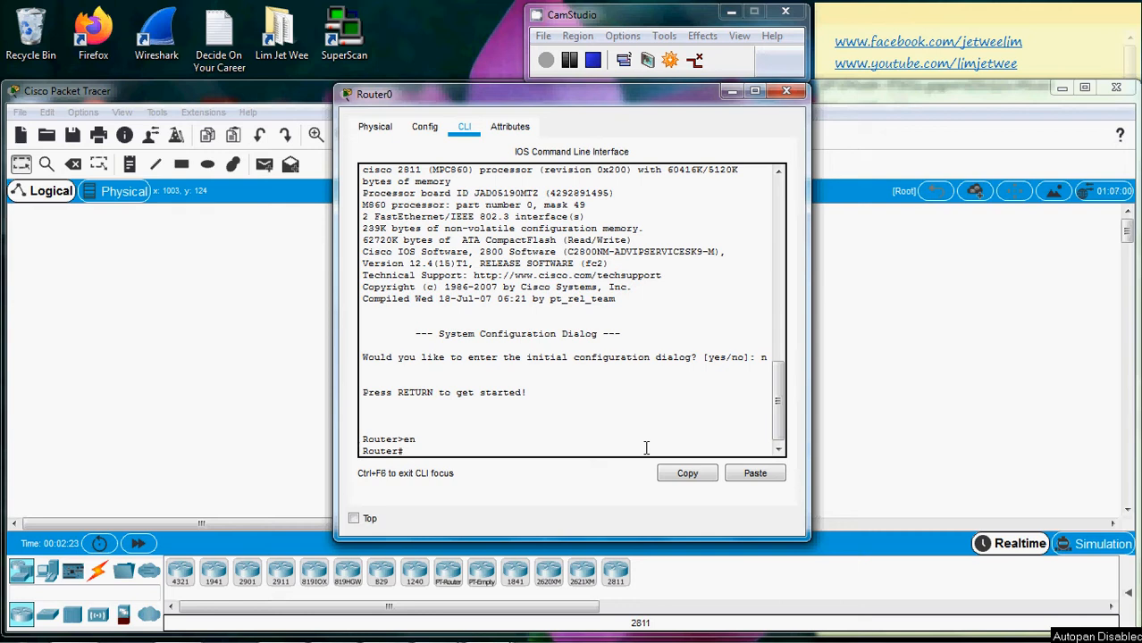
- List Router0's command history with show history, showing the en and show history entries
{"action": "type", "text": "show"}
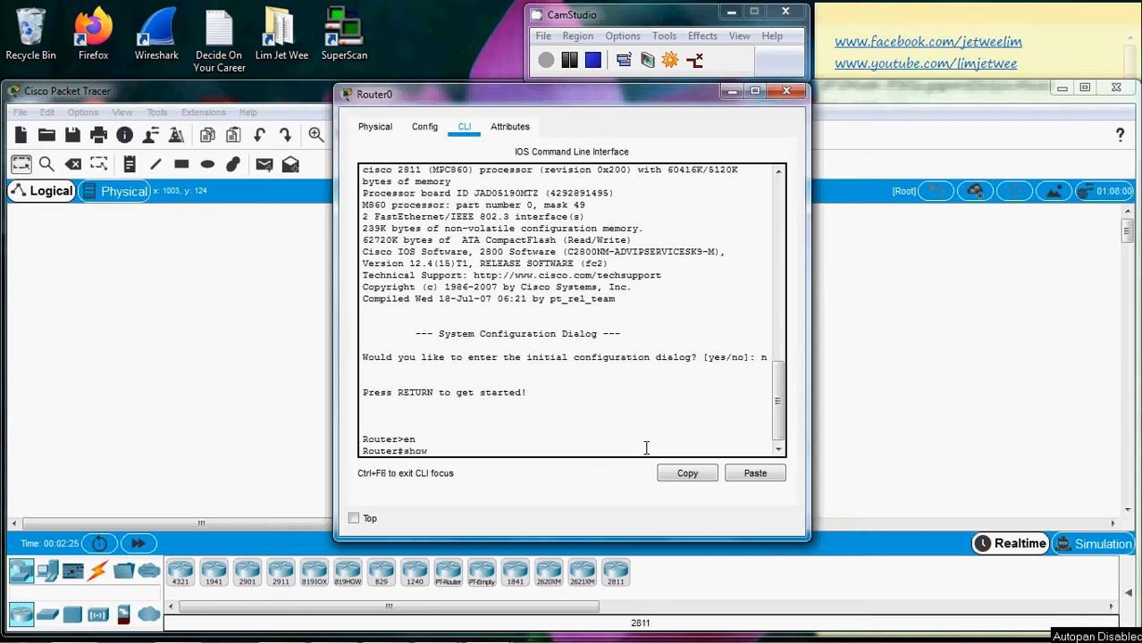
{"action": "type", "text": "history"}
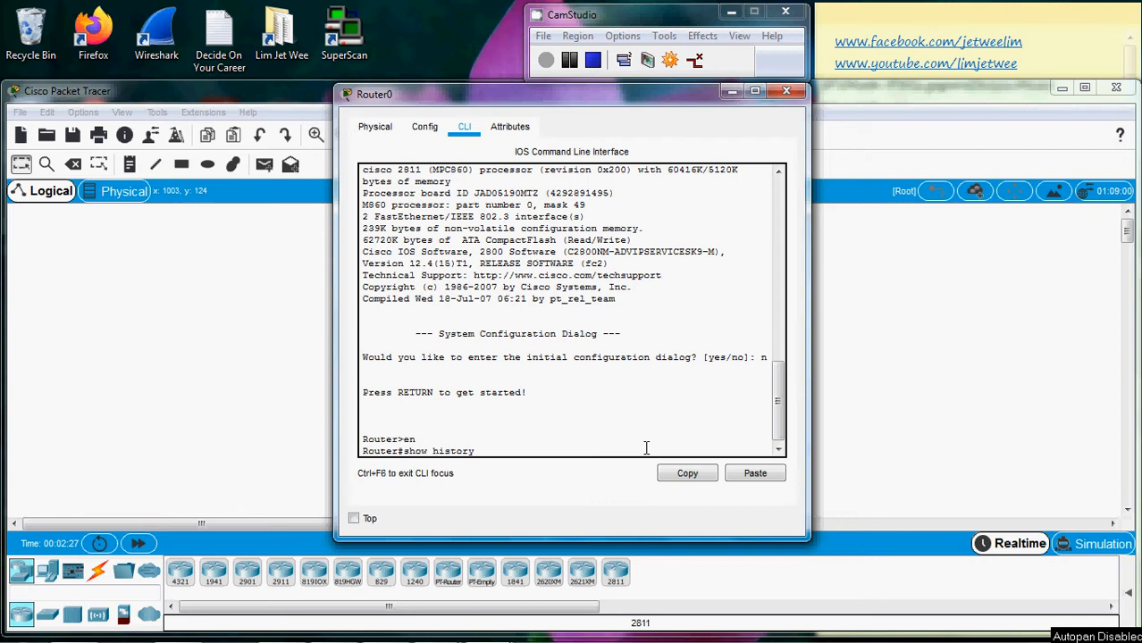
{"action": "key", "text": "Return"}
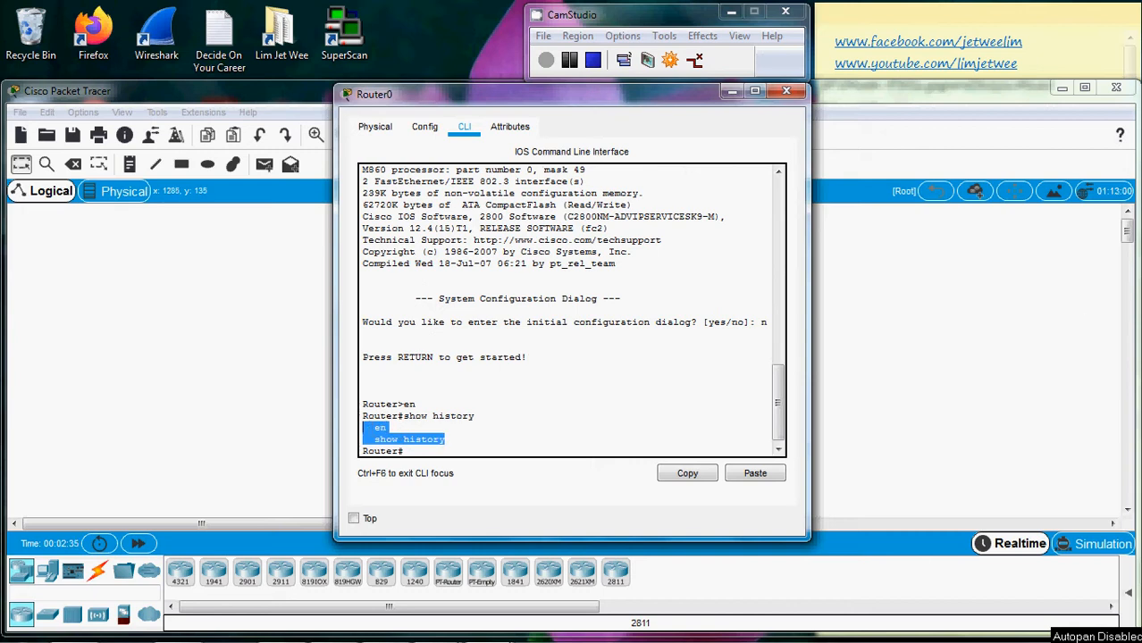
{"action": "mouse_move", "coordinate": [612, 450]}
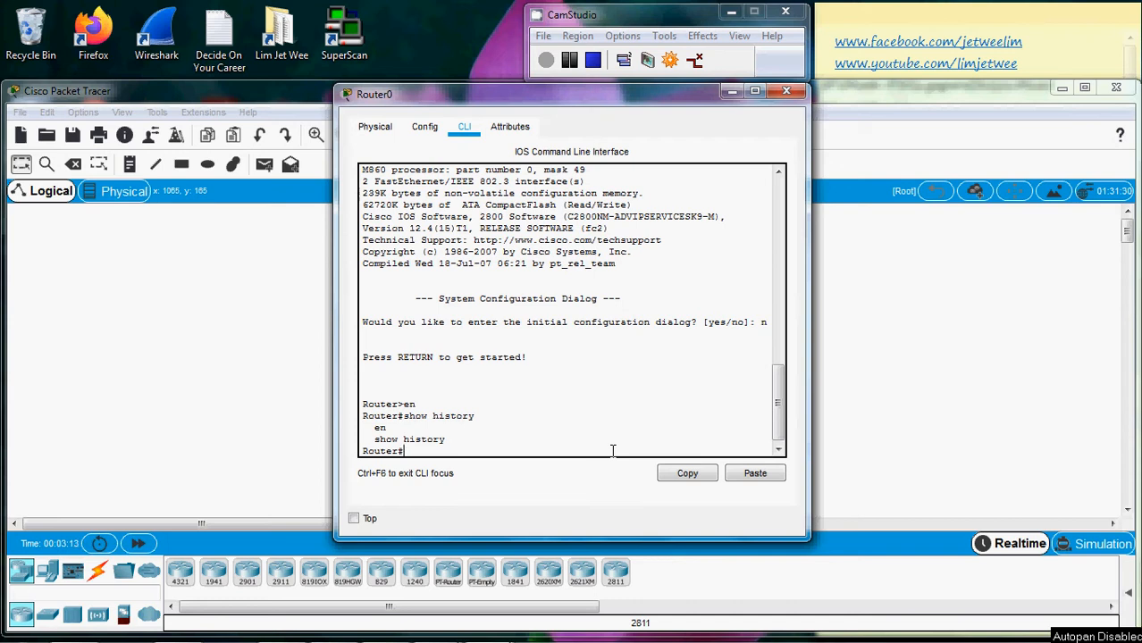
- Display Router0's terminal settings with show ter, confirming history enabled with size 10
{"action": "type", "text": "show"}
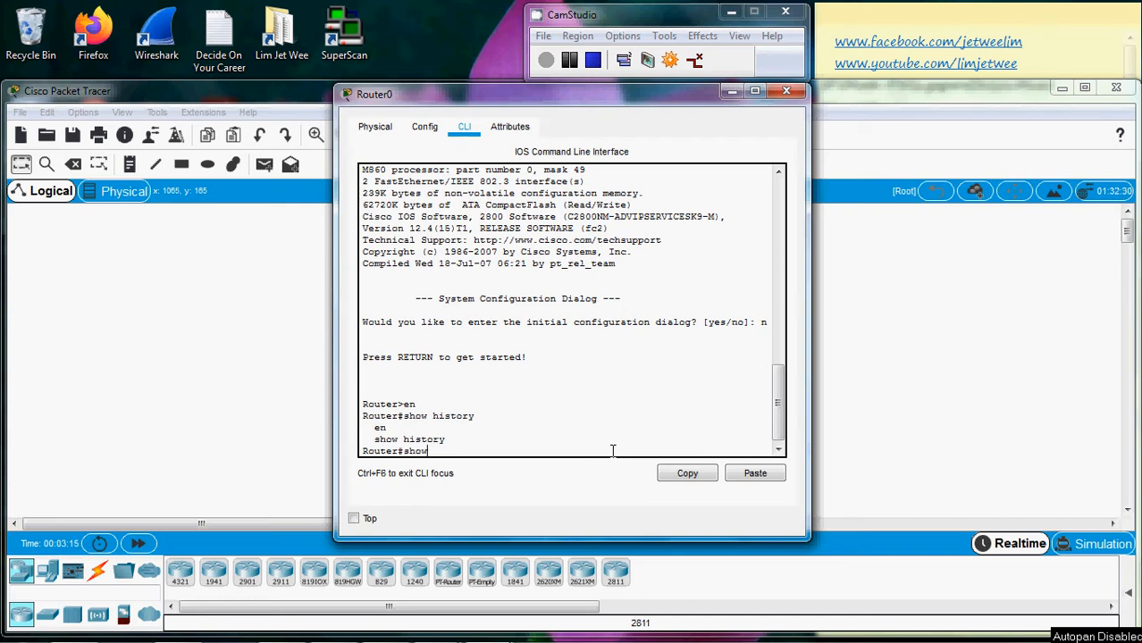
{"action": "type", "text": "ter"}
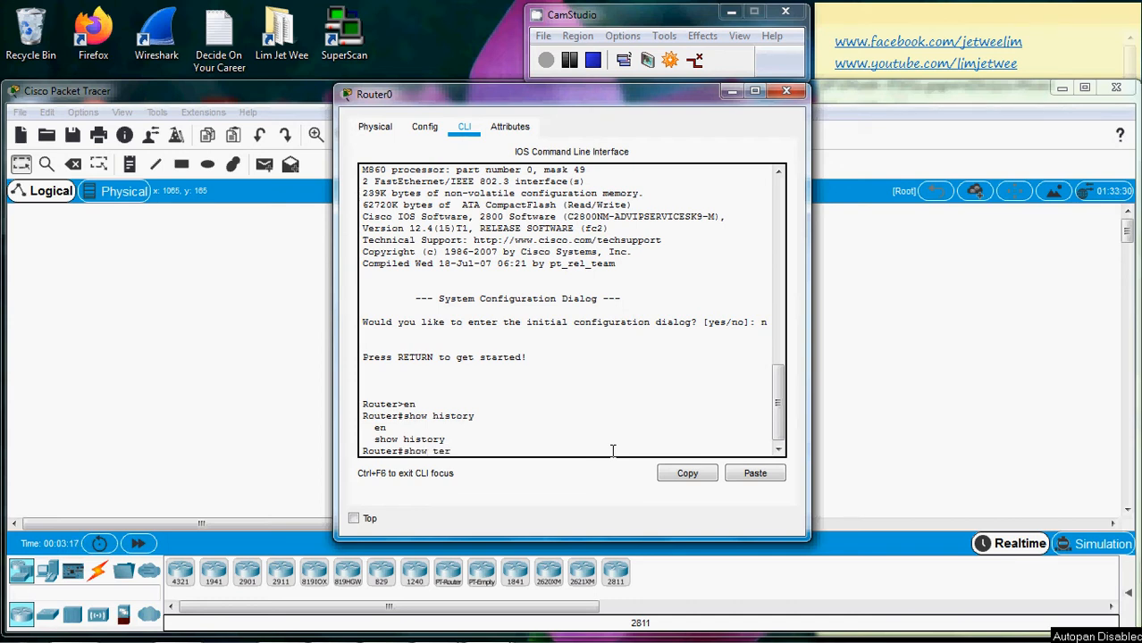
{"action": "key", "text": "Return"}
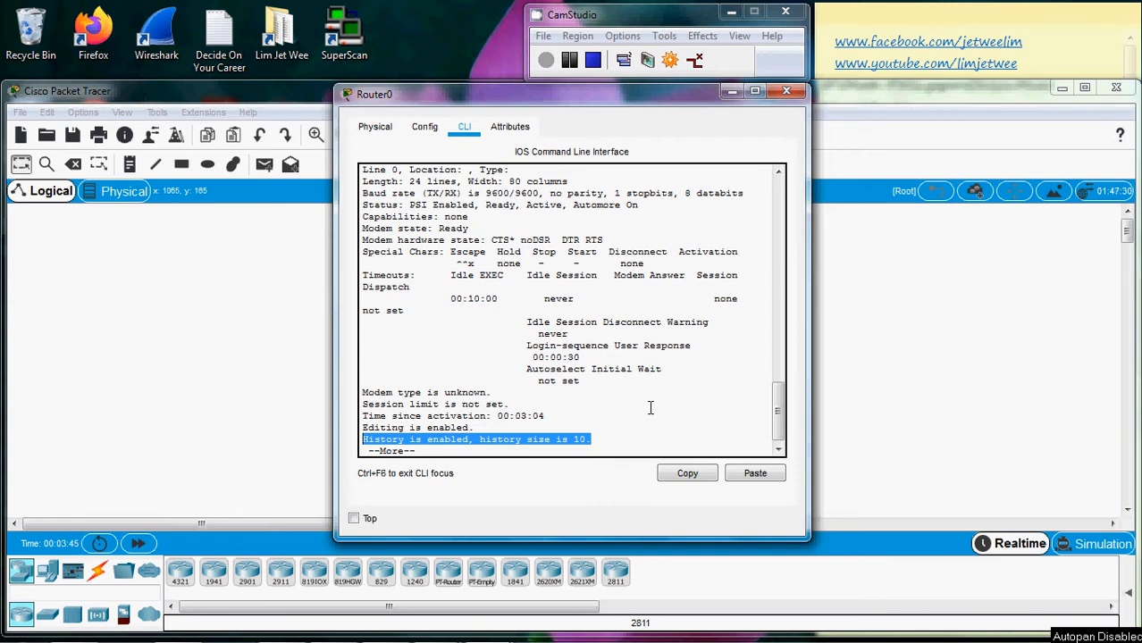
{"action": "scroll", "scroll_direction": "down", "scroll_amount": 3}
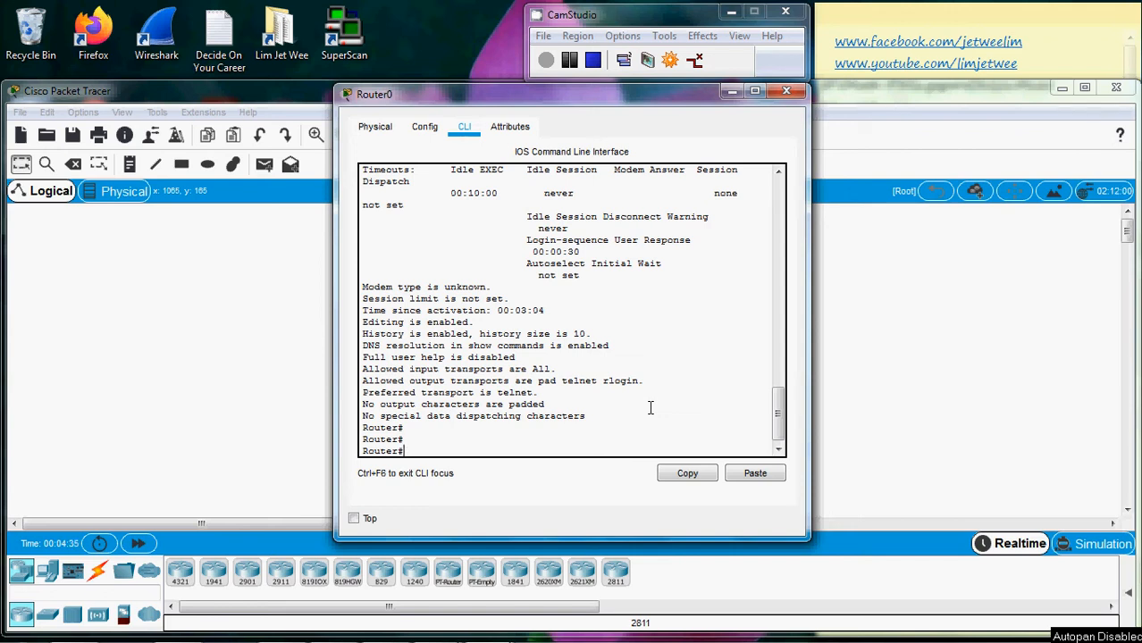
- Set Router0's terminal history size to 25 with the terminal history size command
{"action": "type", "text": "terminal"}
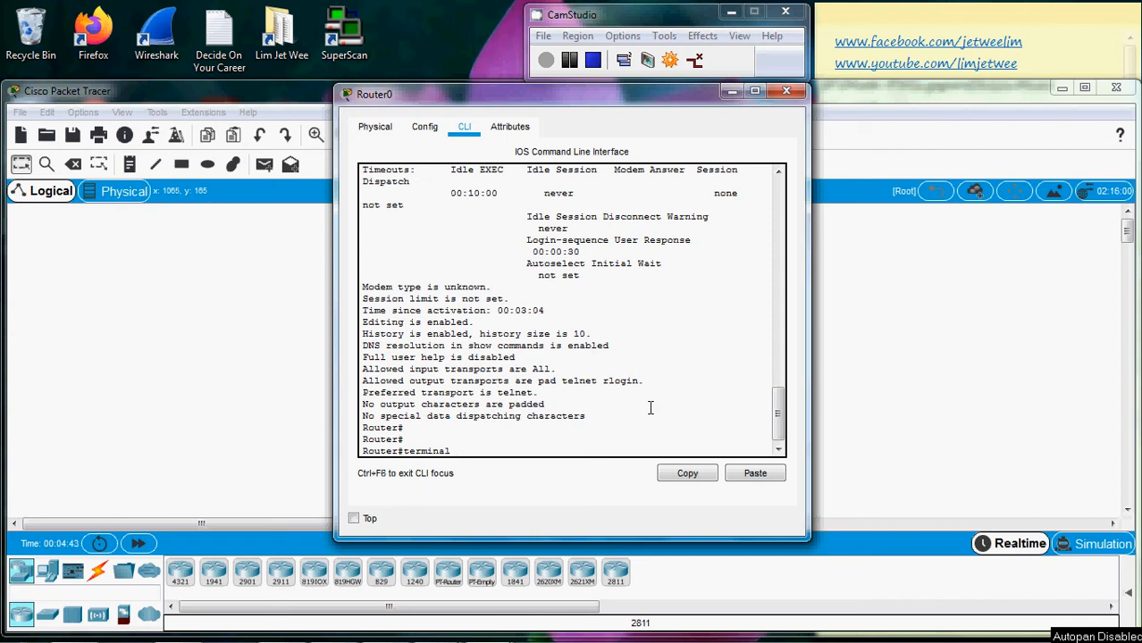
{"action": "type", "text": "his"}
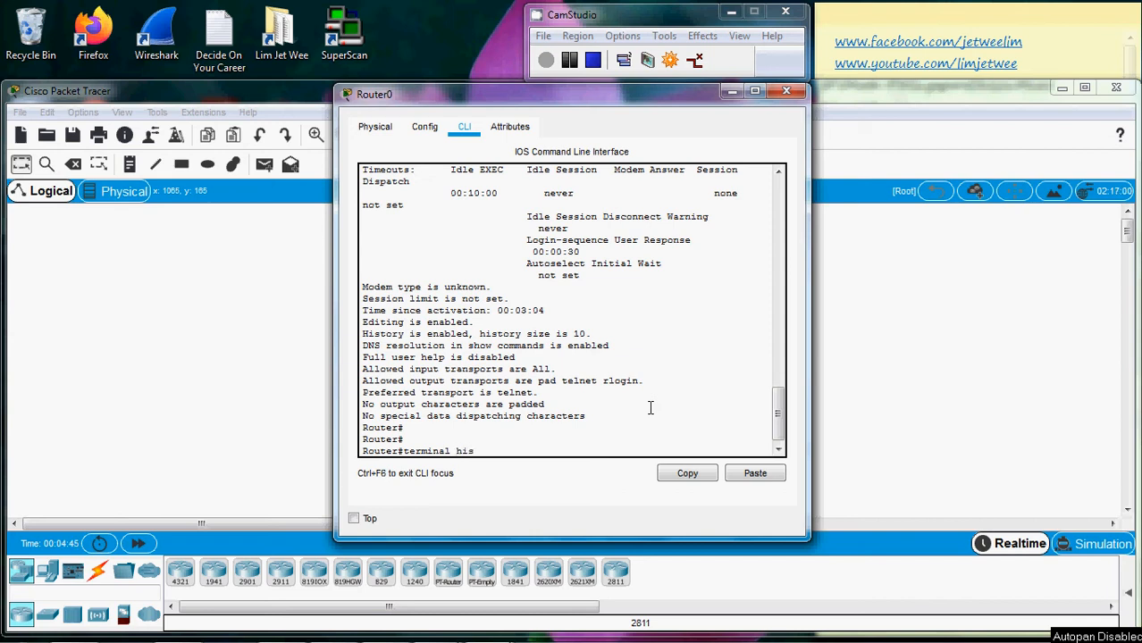
{"action": "type", "text": "tory"}
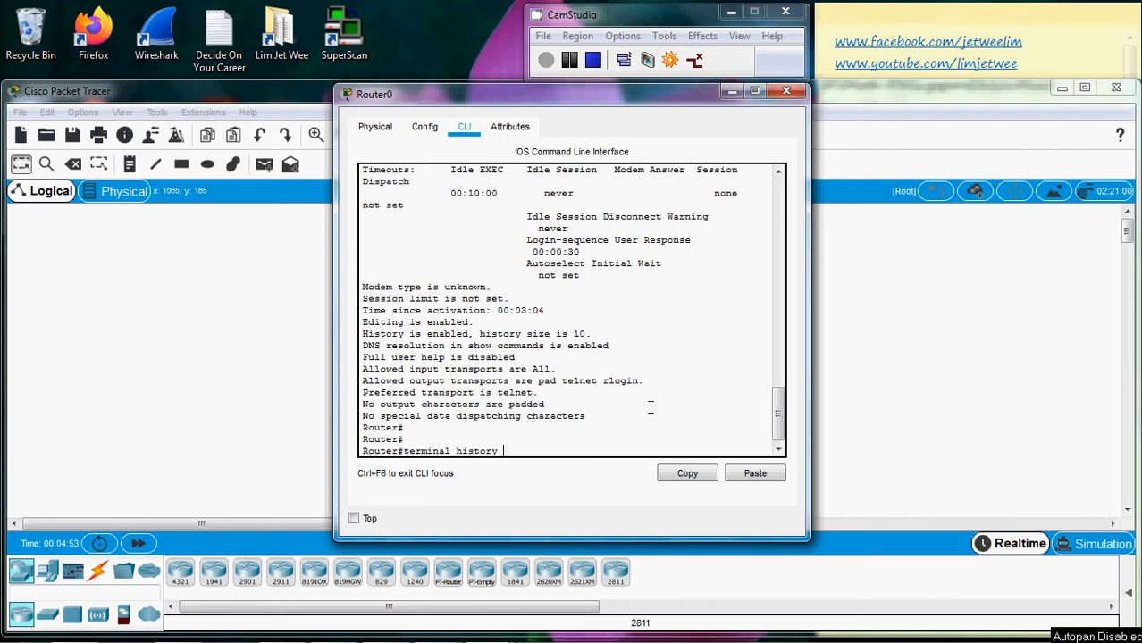
{"action": "type", "text": "size"}
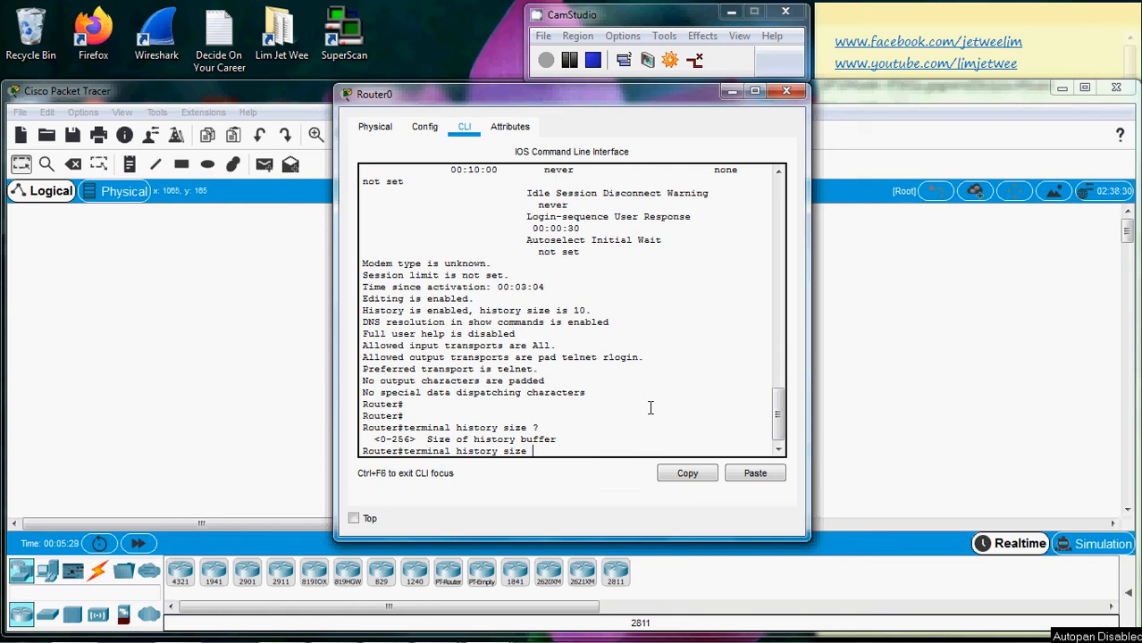
{"action": "type", "text": "25"}
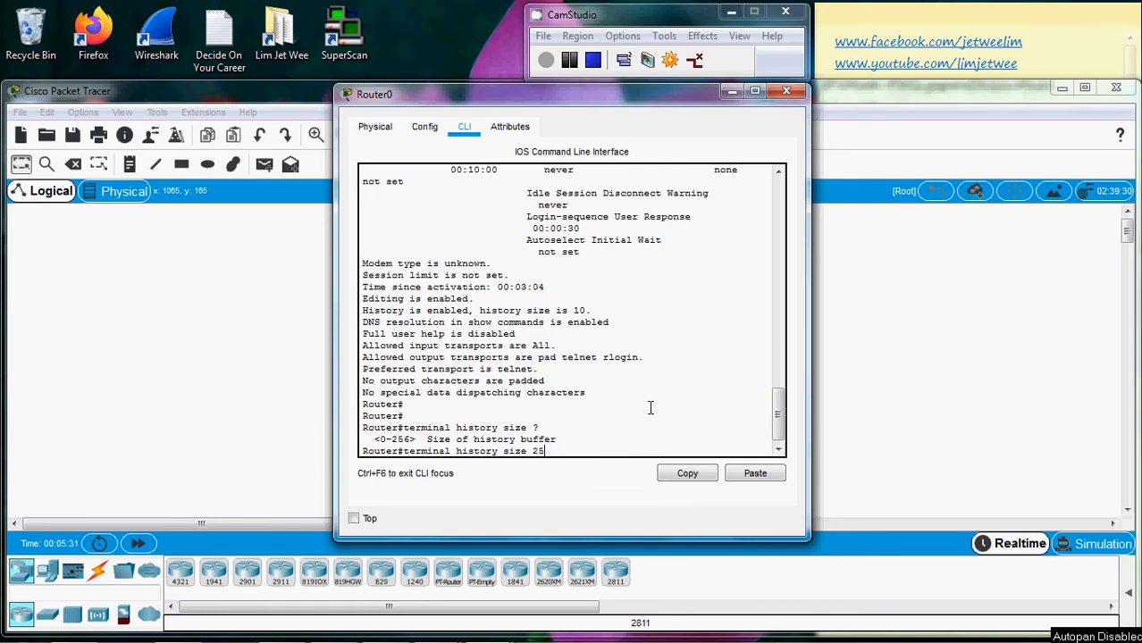
{"action": "key", "text": "Return"}
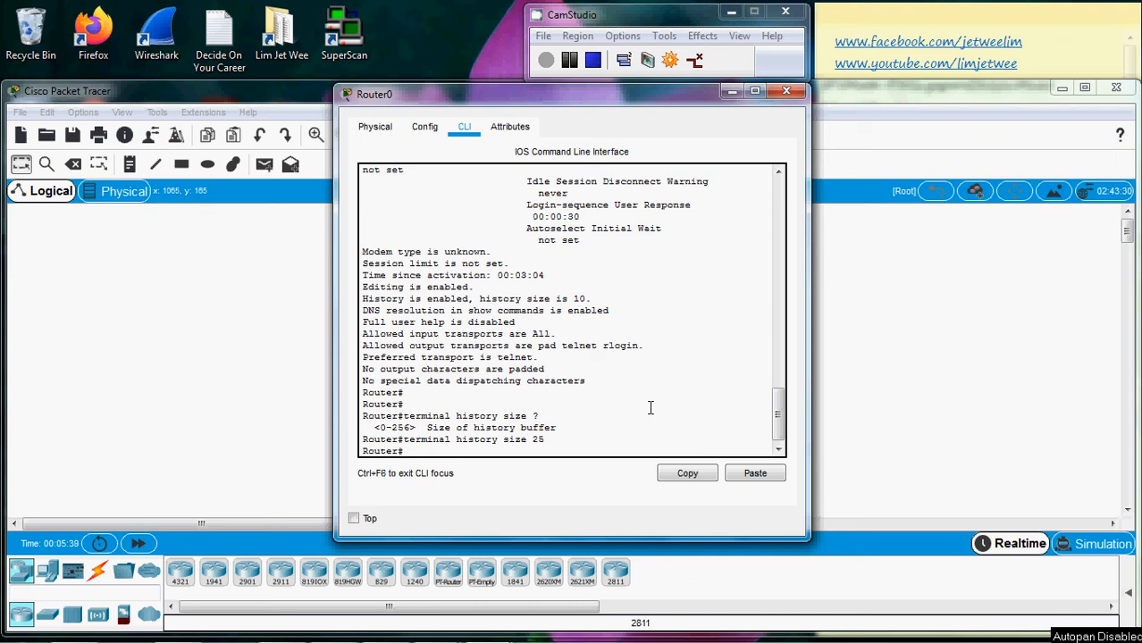
- Run show terminal to verify history is enabled with a history size of 25
{"action": "type", "text": "show terminal"}
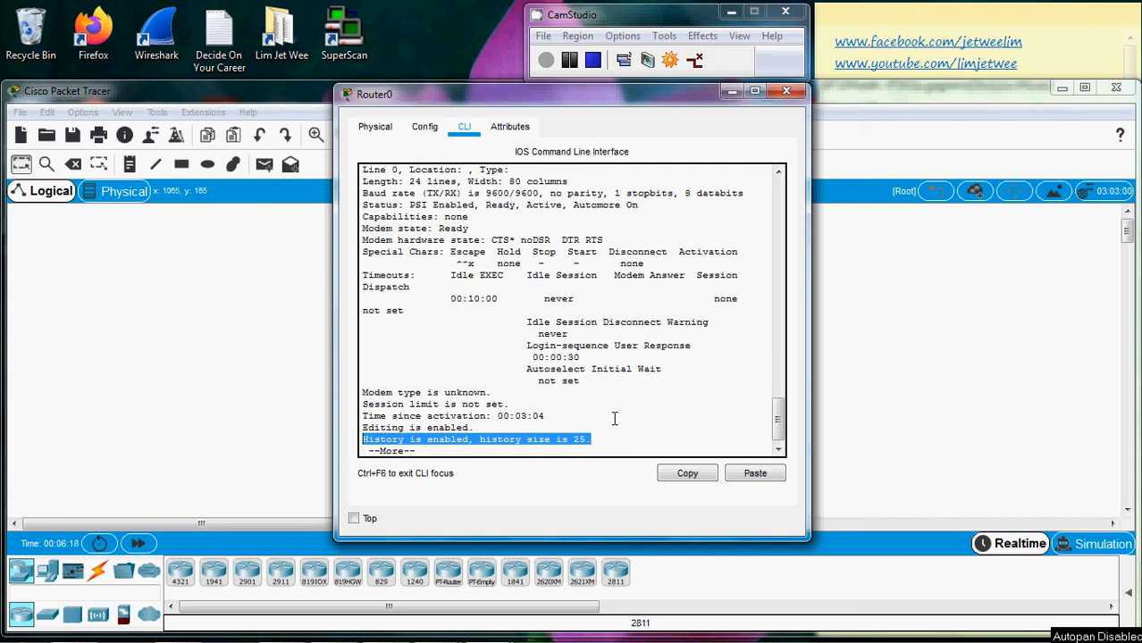
{"action": "mouse_move", "coordinate": [632, 436]}
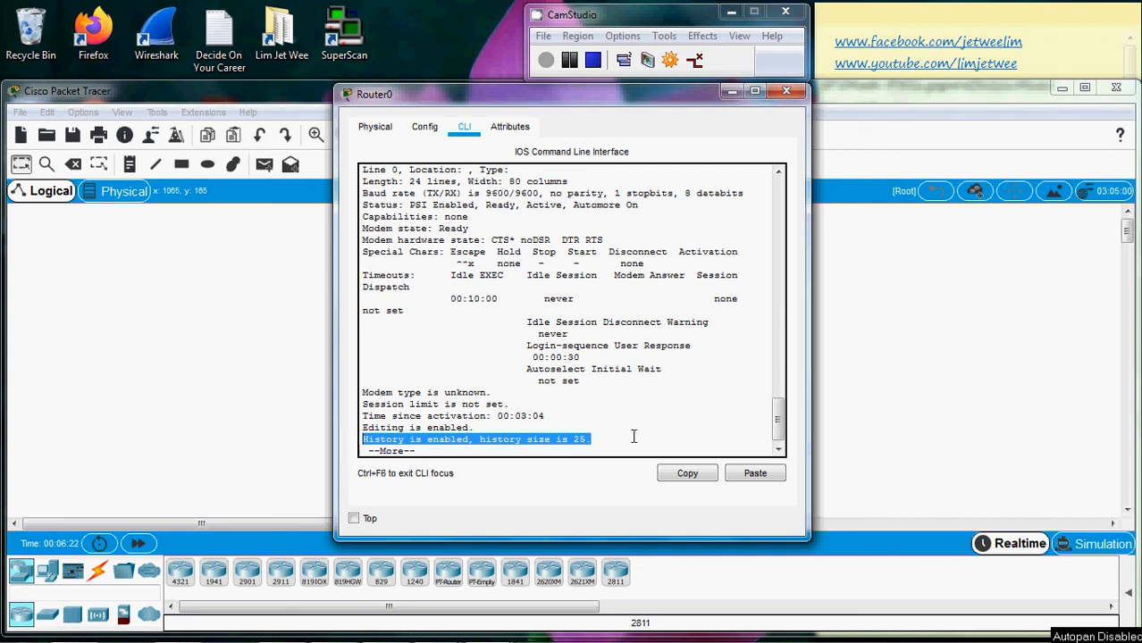